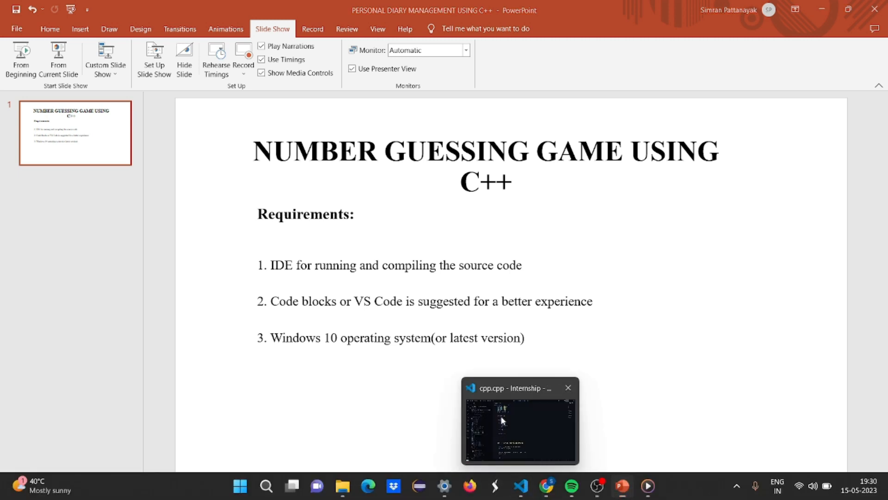
Step: Switch from PowerPoint to VS Code showing cpp.cpp and clear the Explorer filter
{"action": "left_click", "coordinate": [518, 421]}
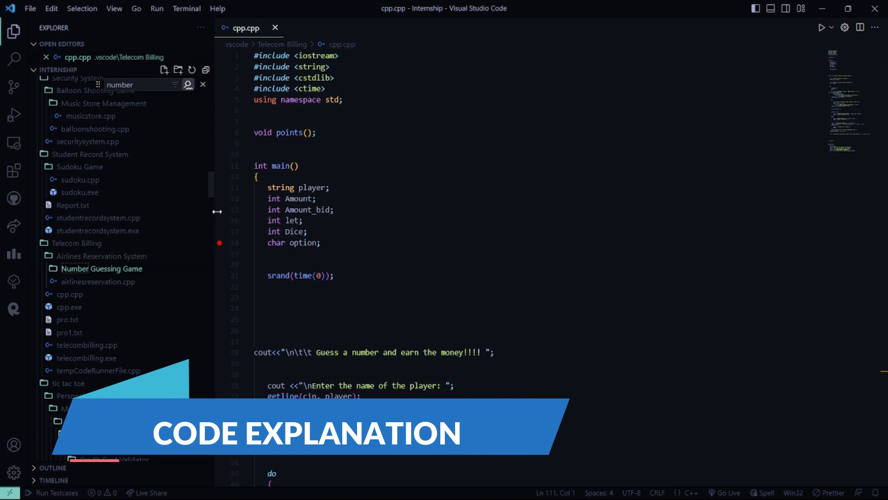
{"action": "scroll", "scroll_direction": "down", "scroll_amount": 3}
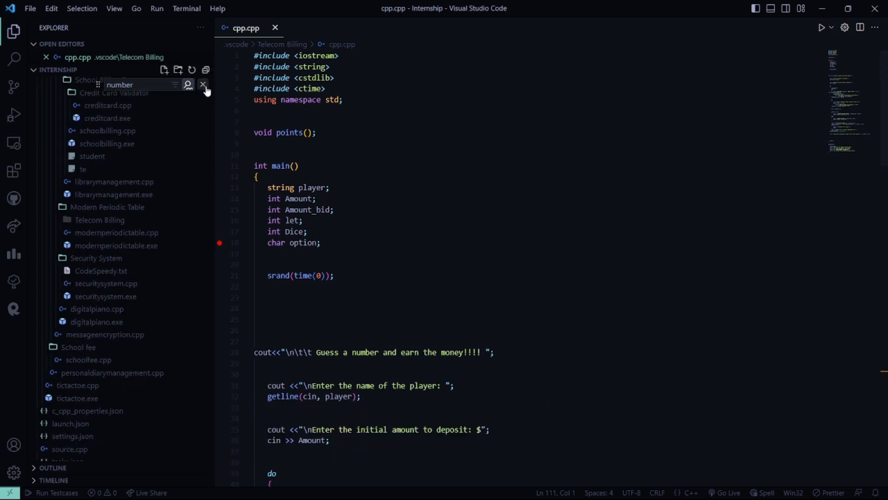
{"action": "left_click", "coordinate": [202, 84]}
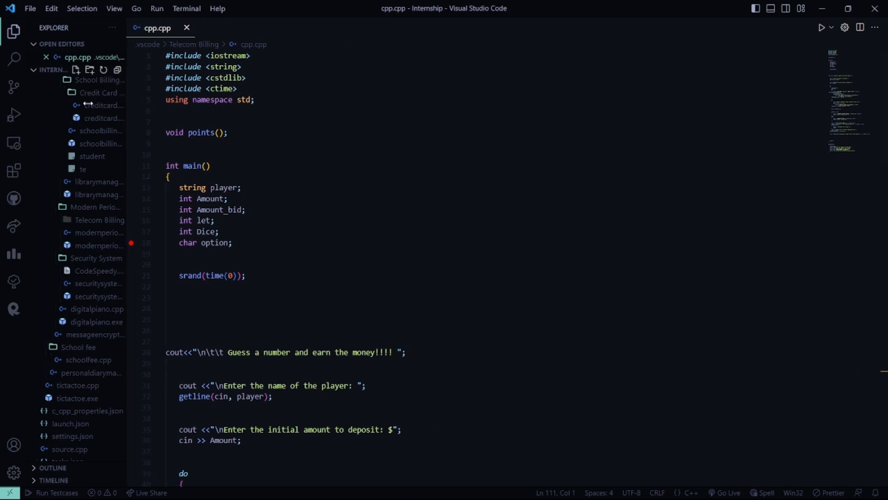
Step: Hide the Explorer sidebar and scroll main() down to the dice roll and payout
{"action": "left_click", "coordinate": [14, 31]}
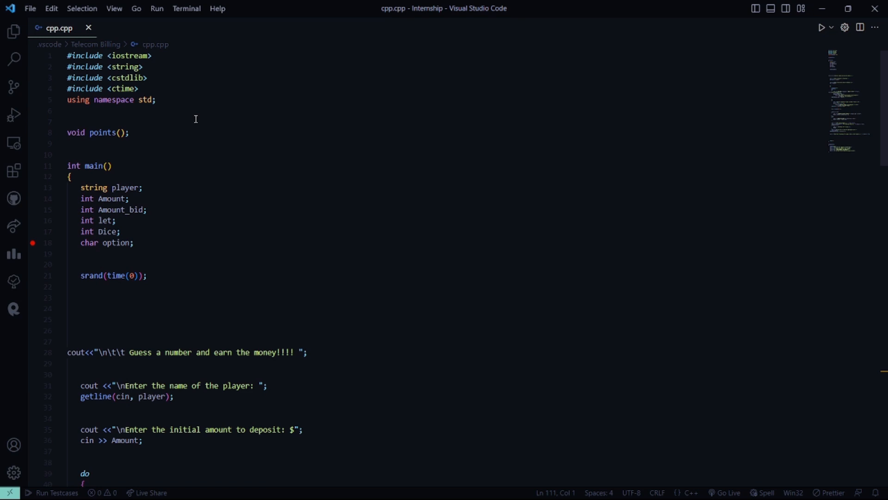
{"action": "scroll", "scroll_direction": "down", "scroll_amount": 3}
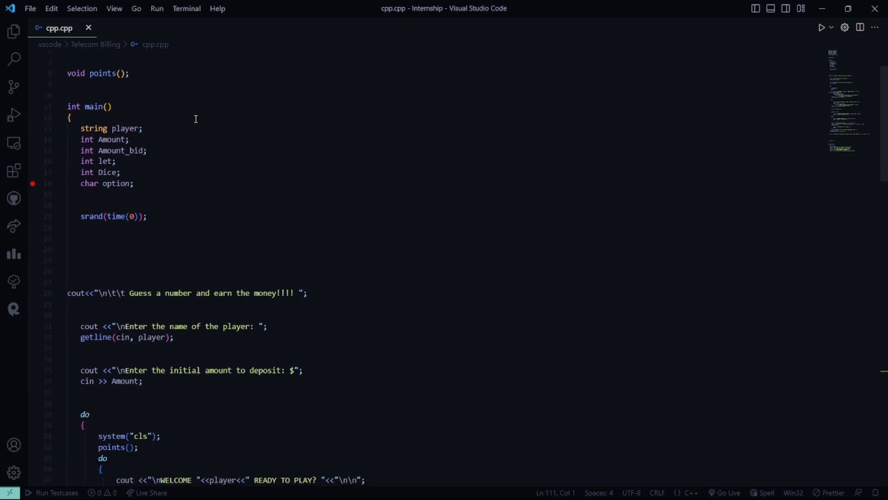
{"action": "scroll", "scroll_direction": "down", "scroll_amount": 3}
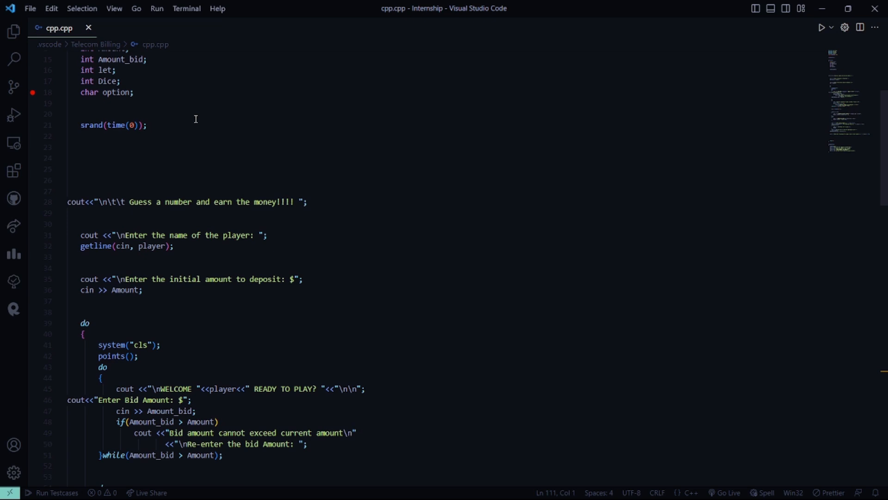
{"action": "scroll", "scroll_direction": "down", "scroll_amount": 3}
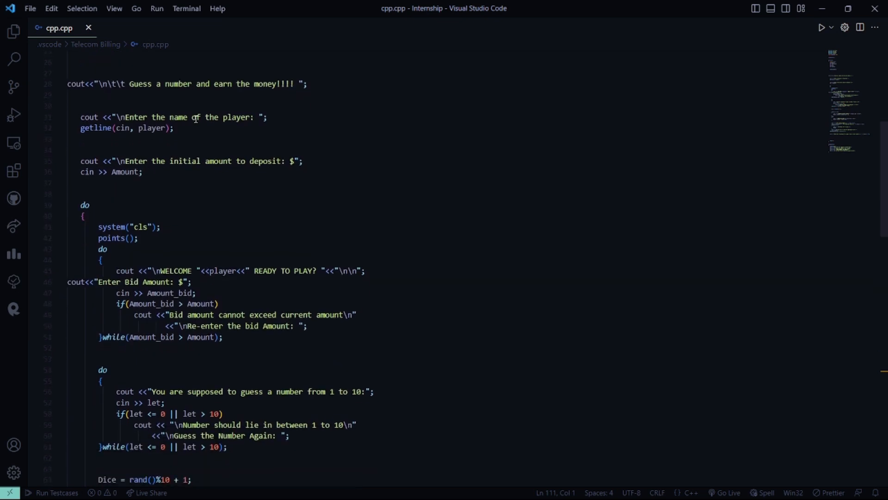
{"action": "scroll", "scroll_direction": "down", "scroll_amount": 3}
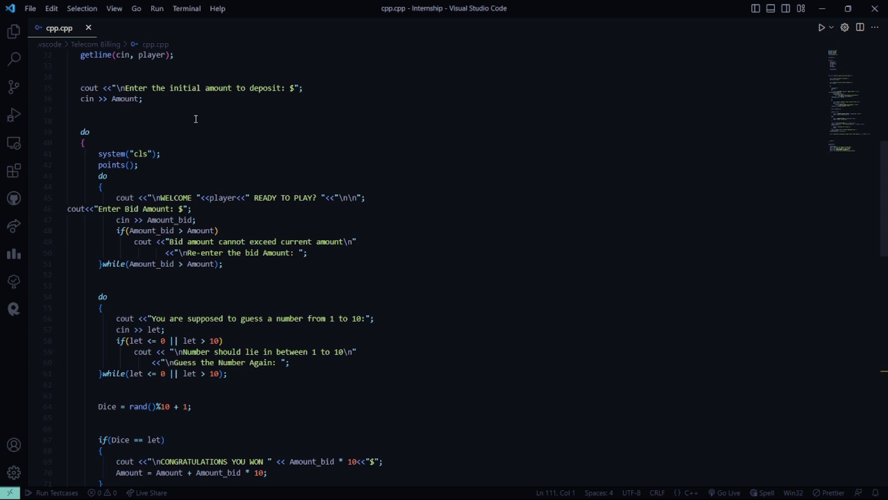
{"action": "scroll", "scroll_direction": "down", "scroll_amount": 3}
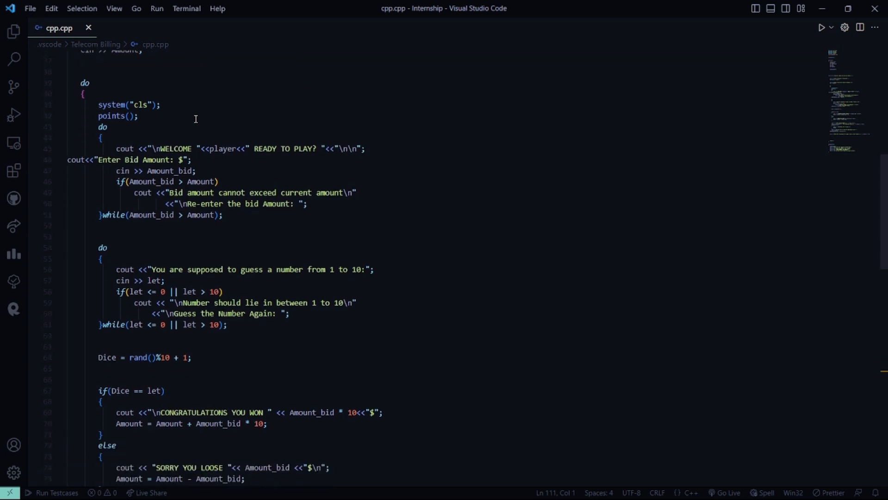
{"action": "scroll", "scroll_direction": "down", "scroll_amount": 3}
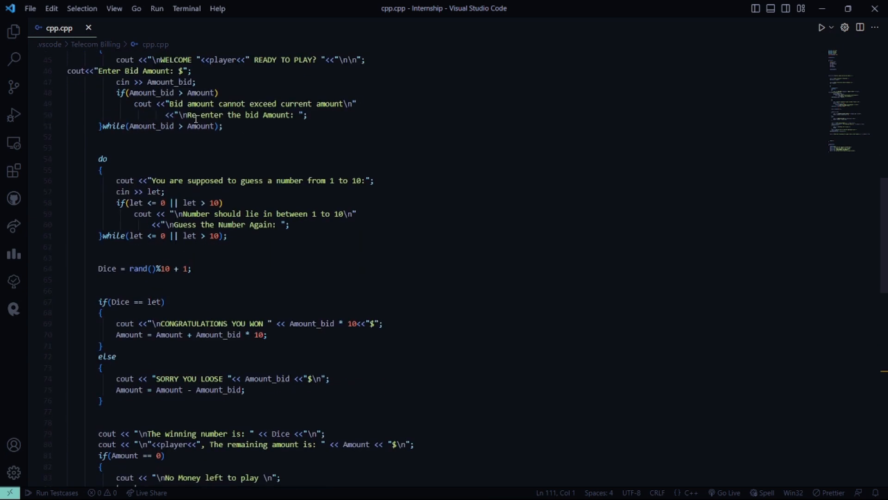
{"action": "scroll", "scroll_direction": "down", "scroll_amount": 3}
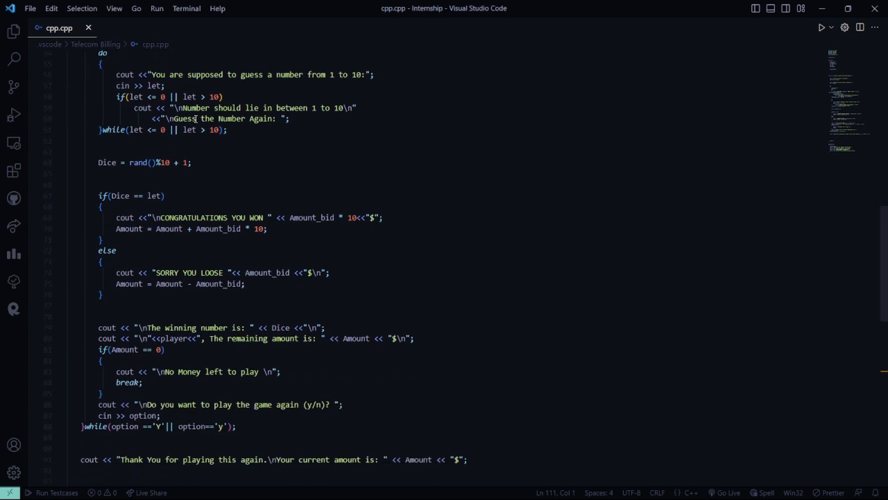
{"action": "mouse_move", "coordinate": [209, 173]}
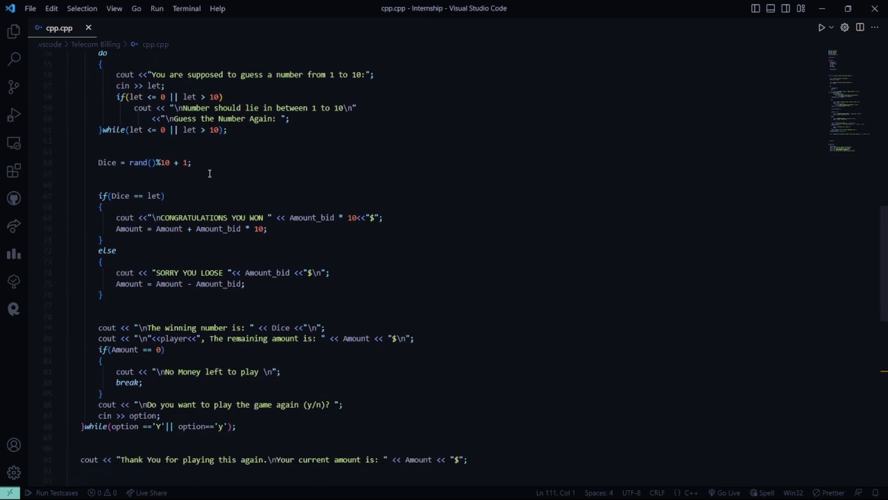
{"action": "mouse_move", "coordinate": [225, 179]}
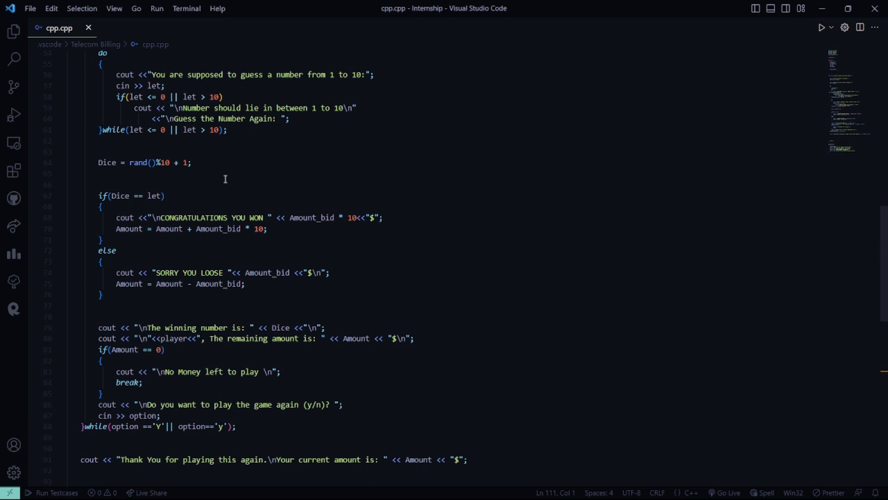
{"action": "scroll", "scroll_direction": "down", "scroll_amount": 3}
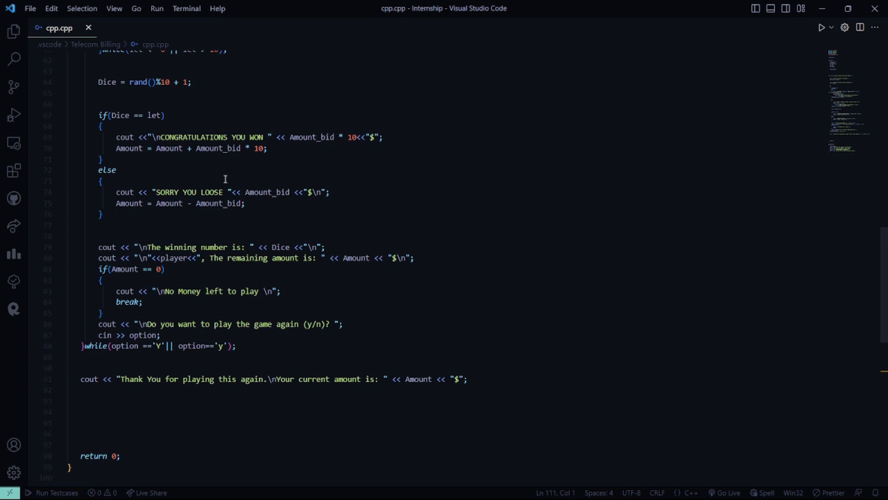
{"action": "scroll", "scroll_direction": "down", "scroll_amount": 3}
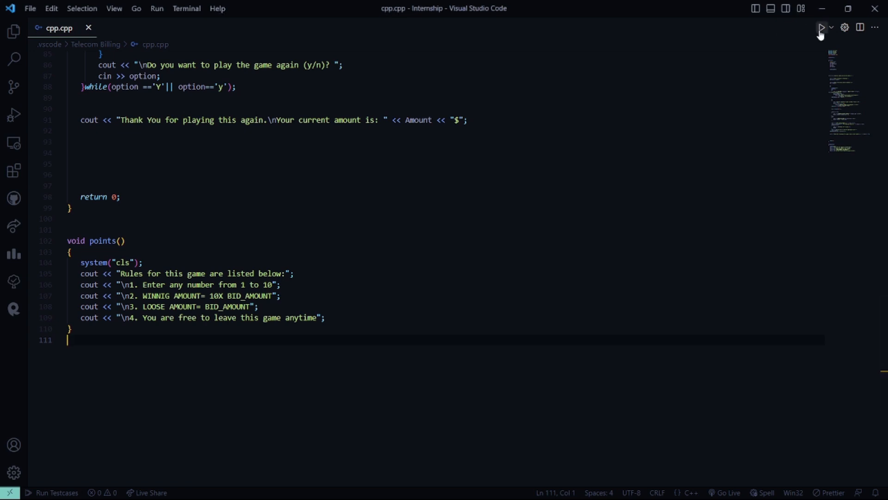
Step: Run cpp.cpp, delete the old terminal, and rerun it to reach the name prompt
{"action": "left_click", "coordinate": [820, 28]}
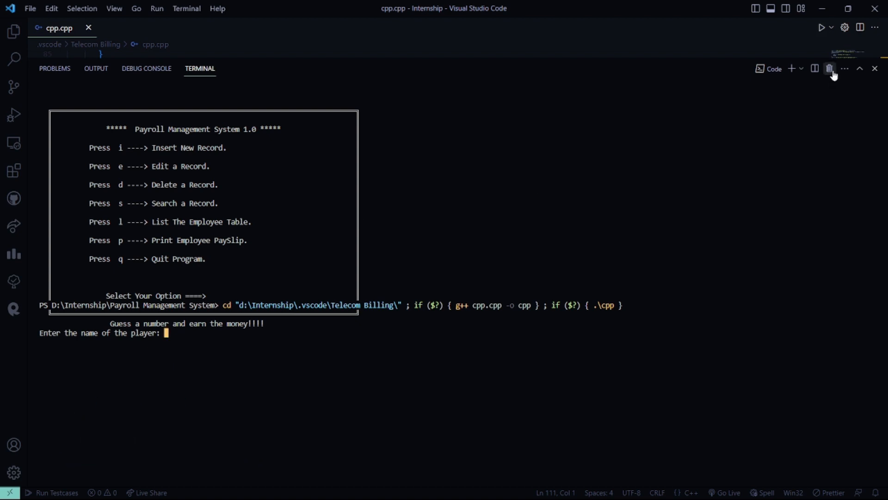
{"action": "left_click", "coordinate": [830, 68]}
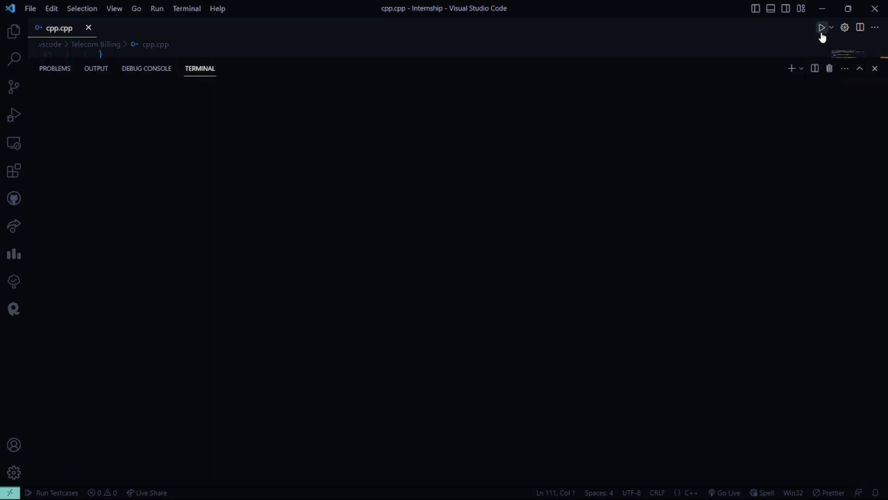
{"action": "left_click", "coordinate": [822, 27]}
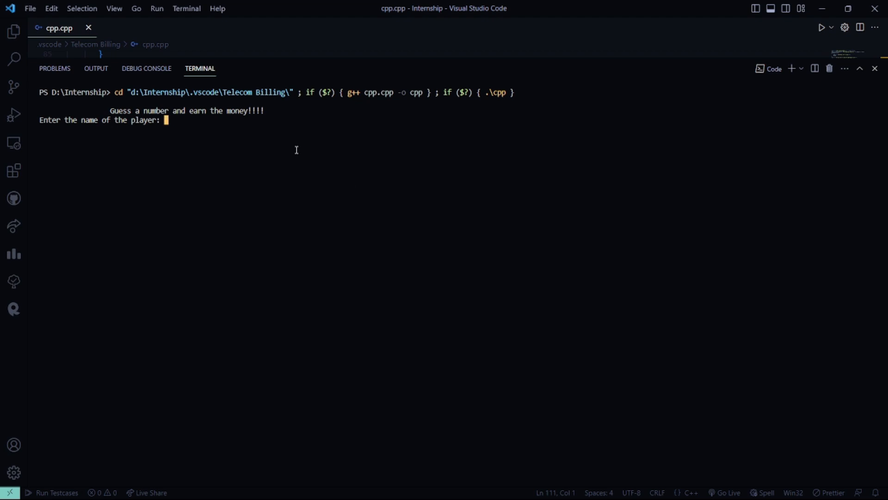
Step: Enter player name 'Simran' and confirm the initial deposit
{"action": "type", "text": "Simran"}
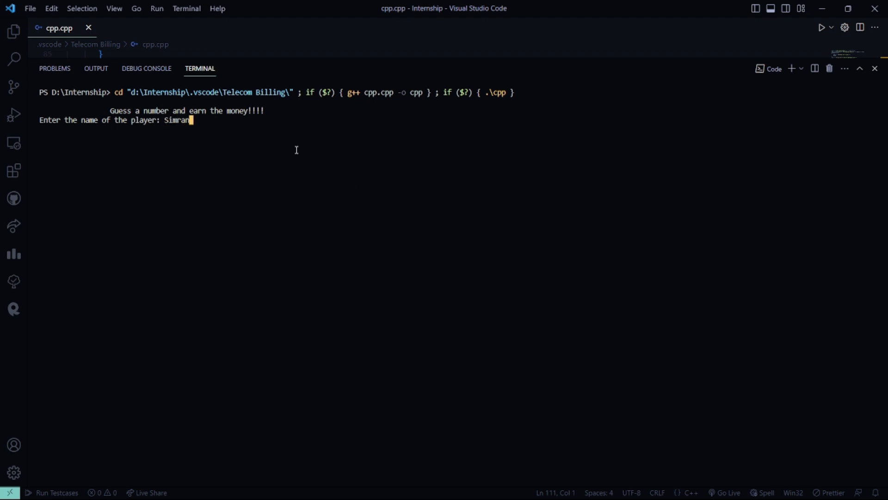
{"action": "key", "text": "Return"}
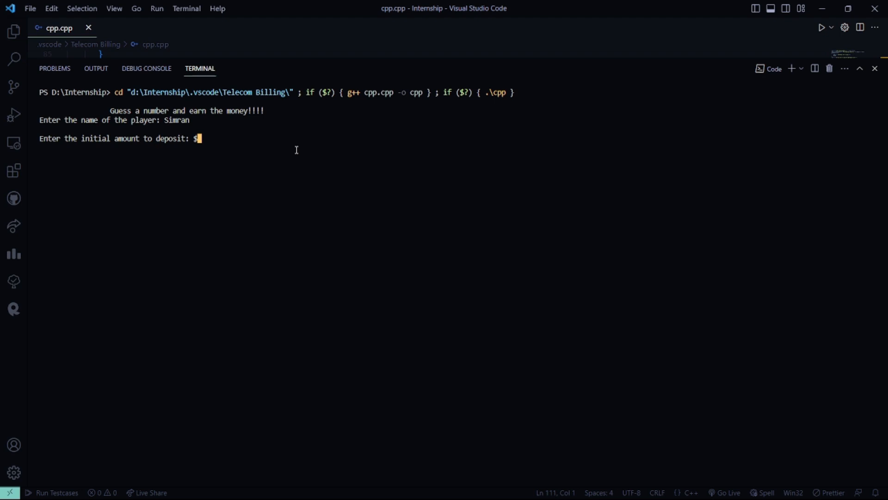
{"action": "key", "text": "Return"}
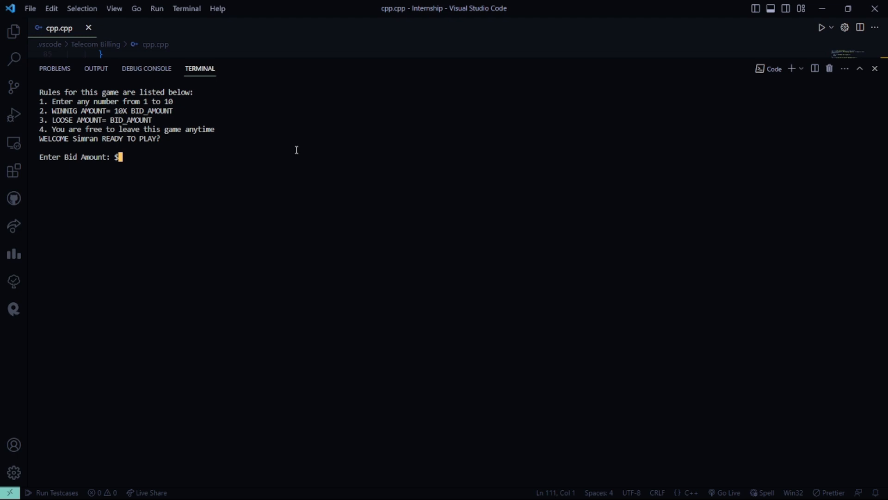
Step: Bid $20 for the winning round, then answer 'n' to end with 250$
{"action": "type", "text": "20"}
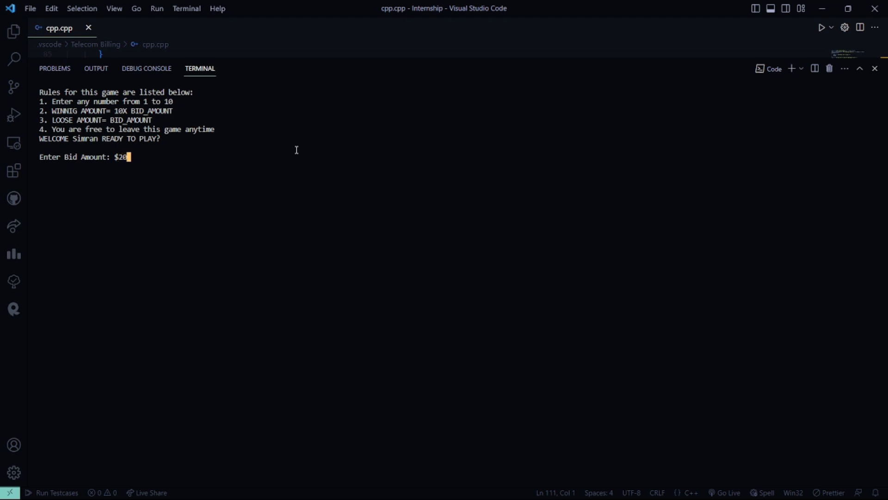
{"action": "key", "text": "Return"}
{"action": "type", "text": "8"}
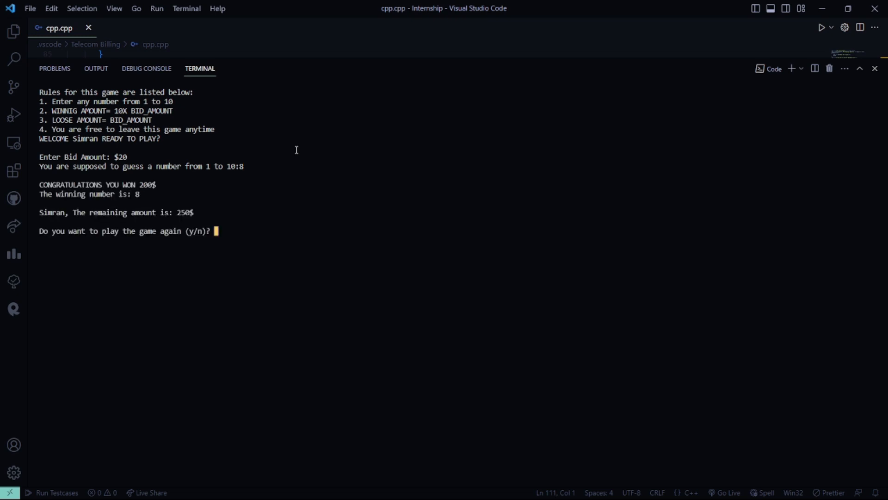
{"action": "mouse_move", "coordinate": [164, 201]}
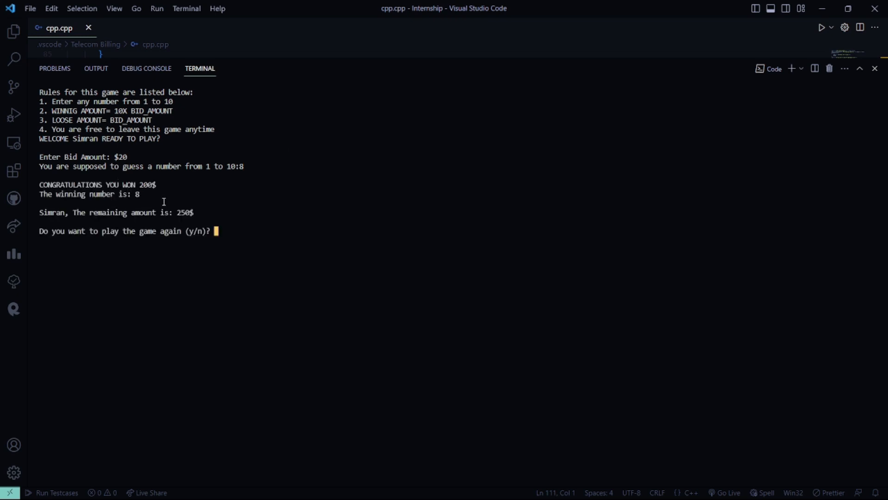
{"action": "mouse_move", "coordinate": [247, 216]}
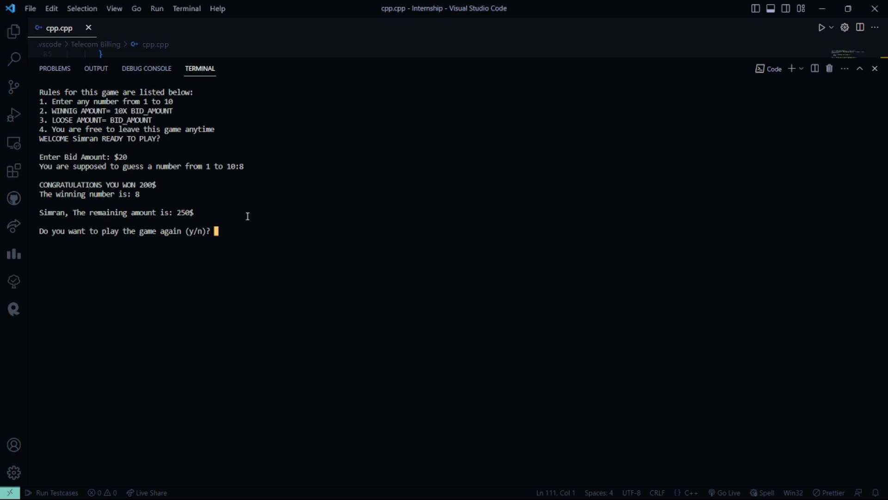
{"action": "mouse_move", "coordinate": [190, 195]}
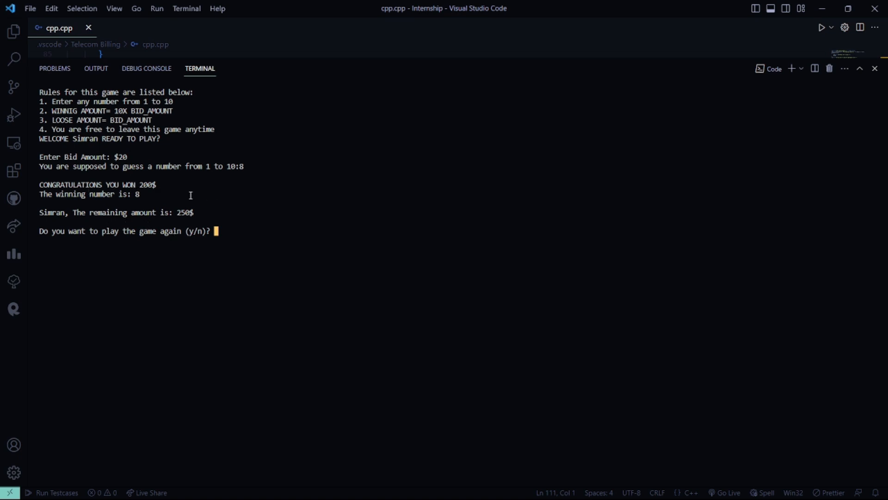
{"action": "mouse_move", "coordinate": [179, 264]}
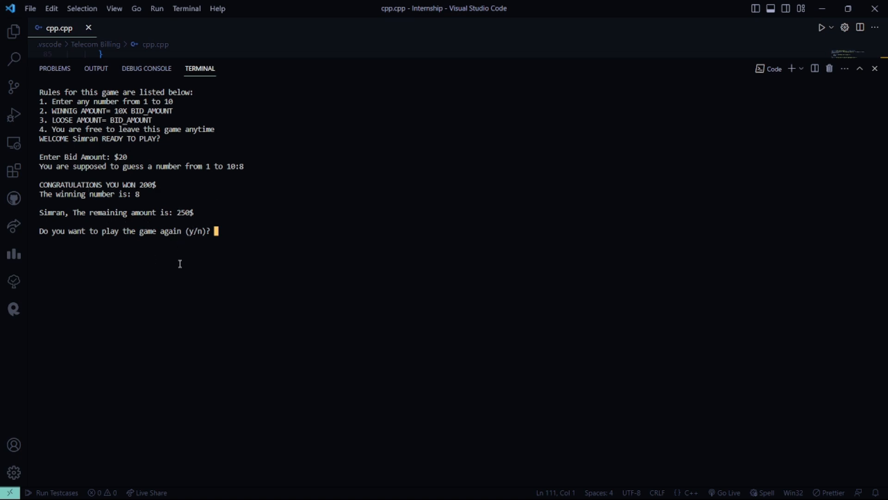
{"action": "type", "text": "n"}
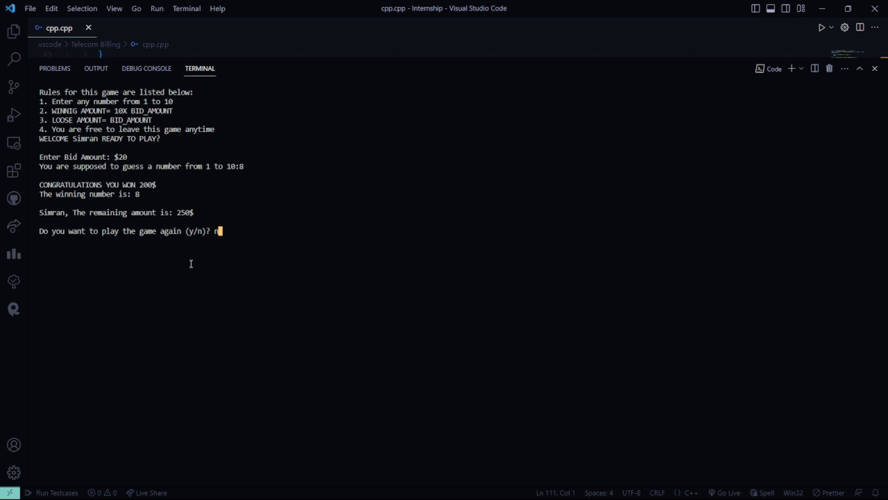
{"action": "key", "text": "Return"}
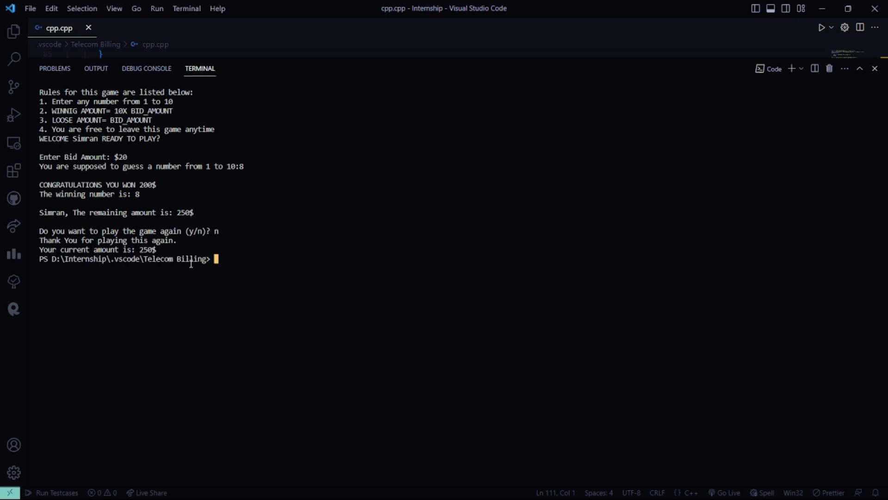